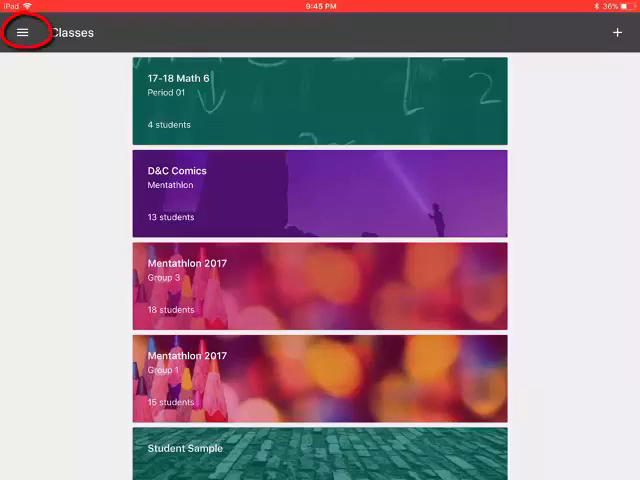
View the Calendar from the navigation drawer, then return to the class cards
click(24, 32)
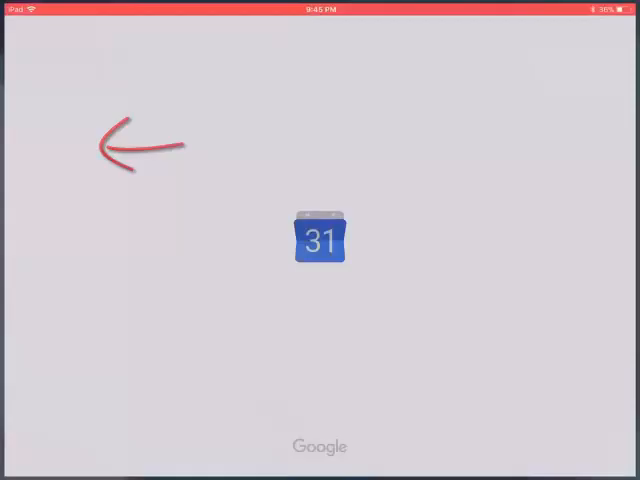
click(320, 240)
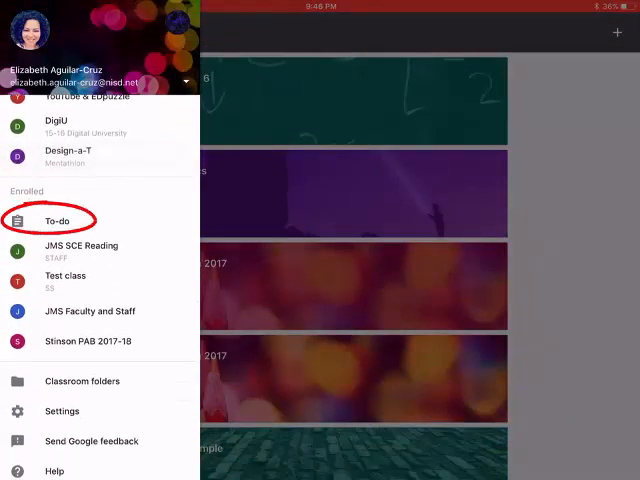
View the To-do list's Done tab showing the Test class practice assignment graded 100/100
click(60, 220)
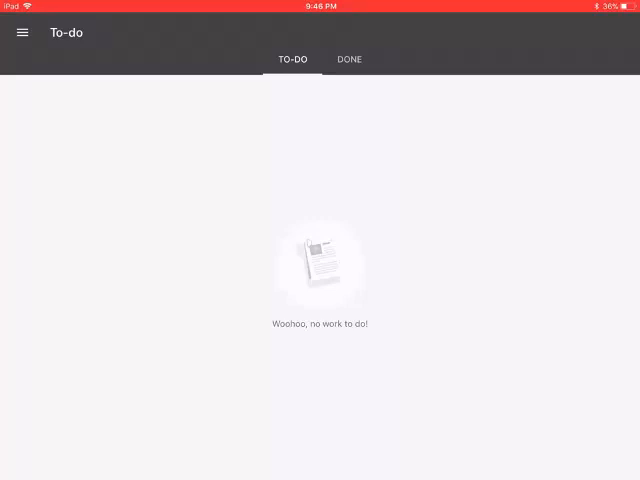
click(348, 60)
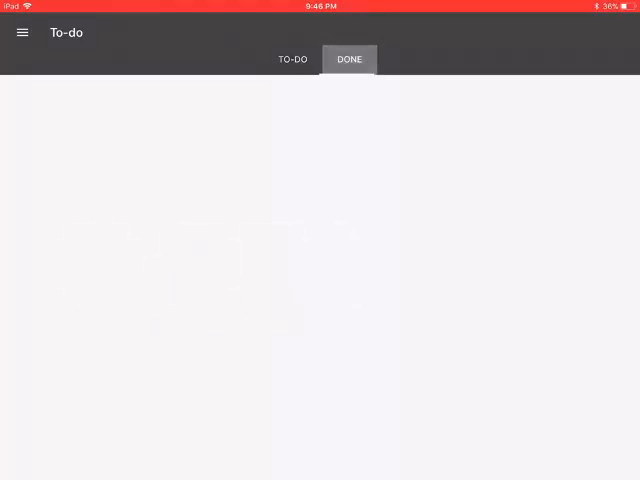
click(348, 60)
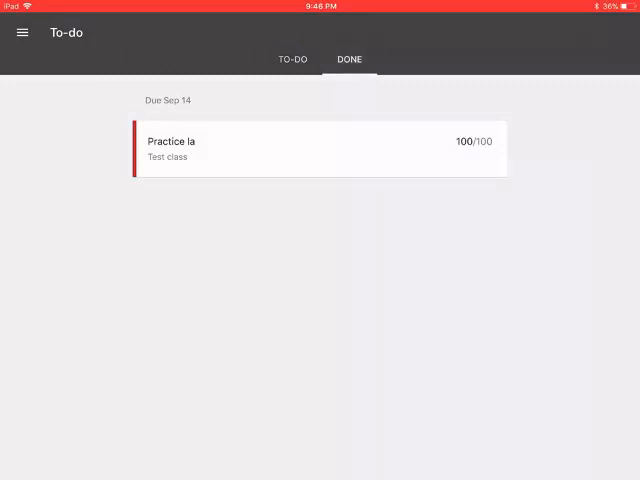
click(20, 32)
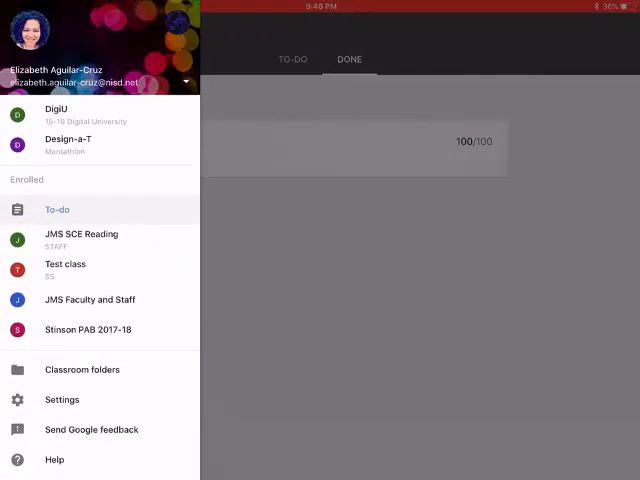
click(60, 400)
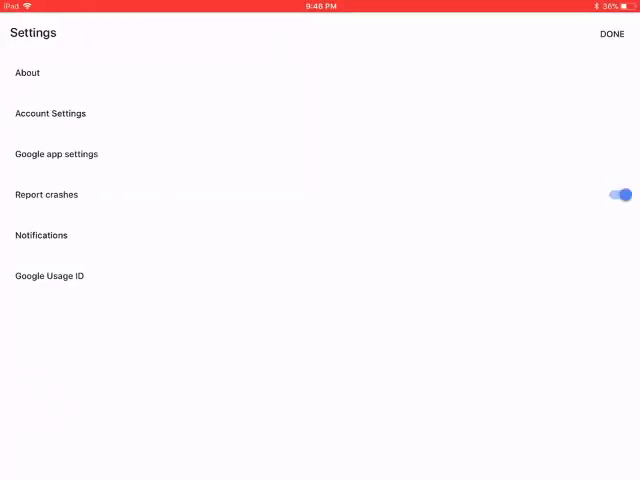
click(40, 236)
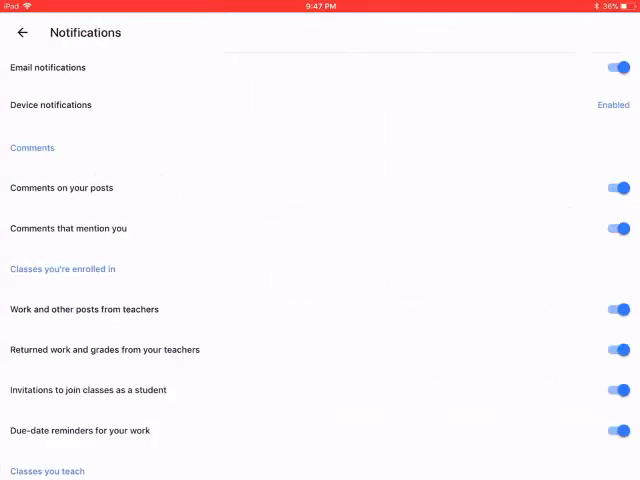
scroll(down, 3)
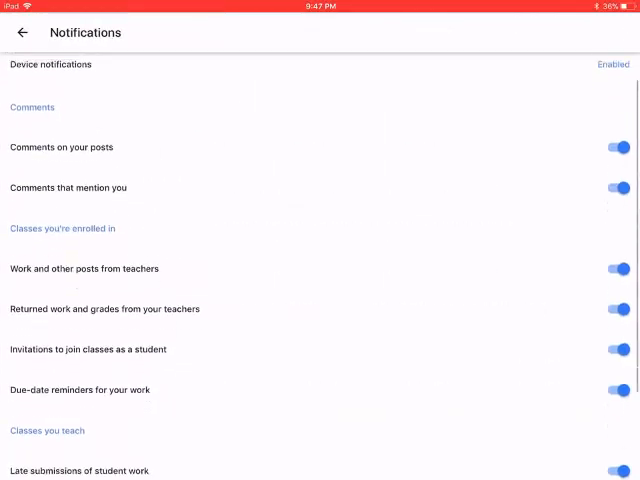
scroll(down, 3)
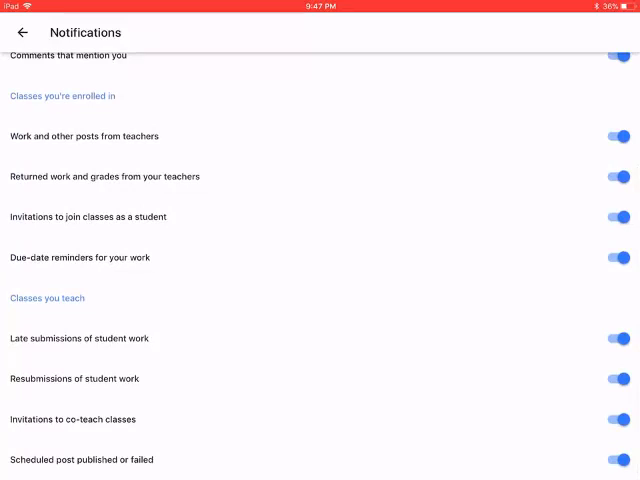
click(614, 136)
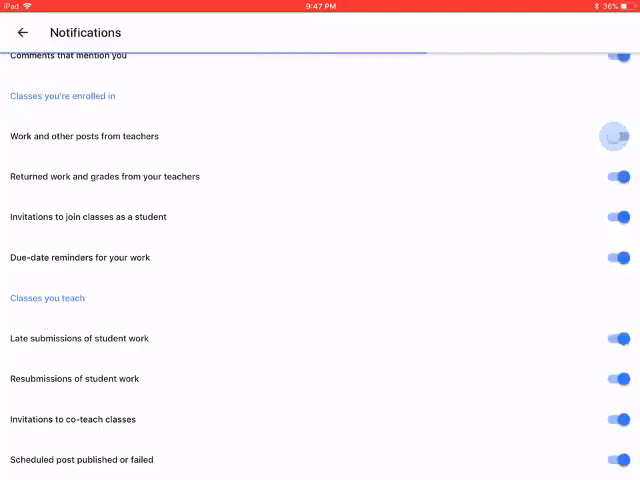
click(614, 136)
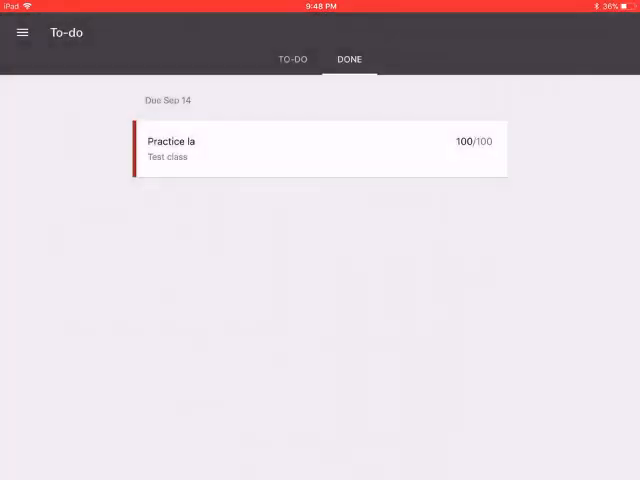
Enter Test class to see its stream with the quiz, video and late practice assignment posts
click(22, 32)
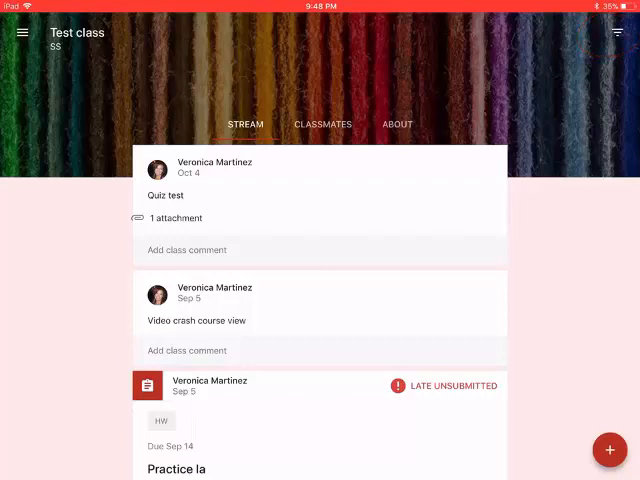
View the About page of Test class listing its teacher, then return to the class list
click(396, 124)
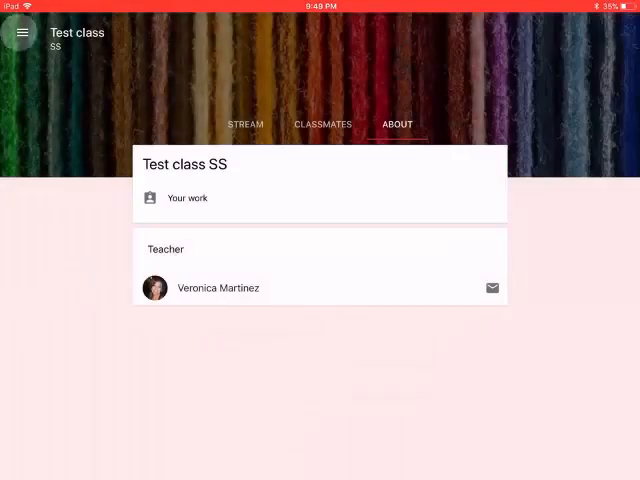
click(20, 32)
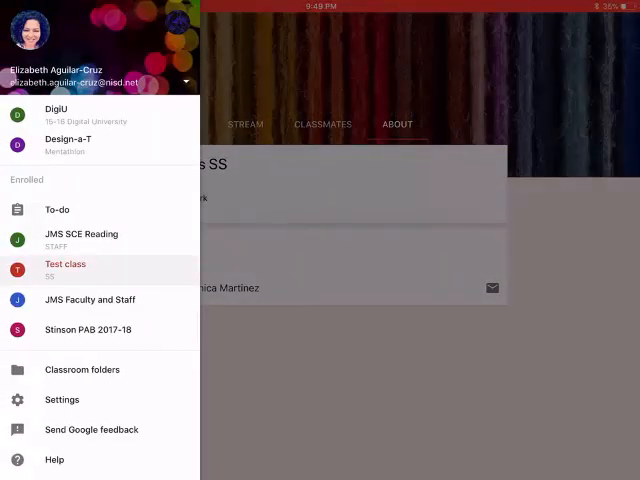